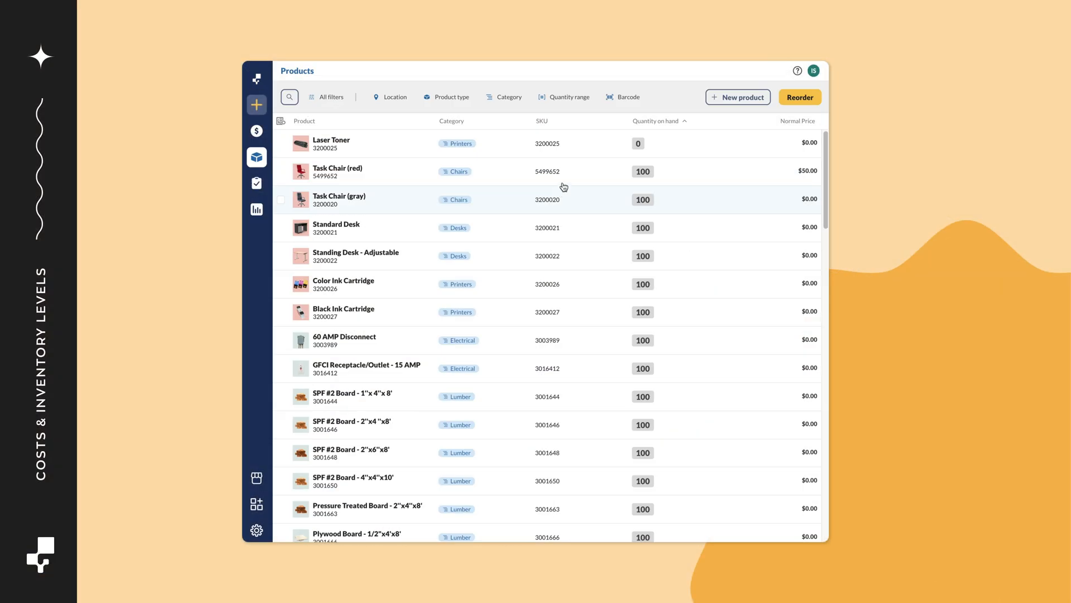
# - Show Laser Toner's zero cost and quantity, then go to the global Options page via Settings
pyautogui.click(332, 144)
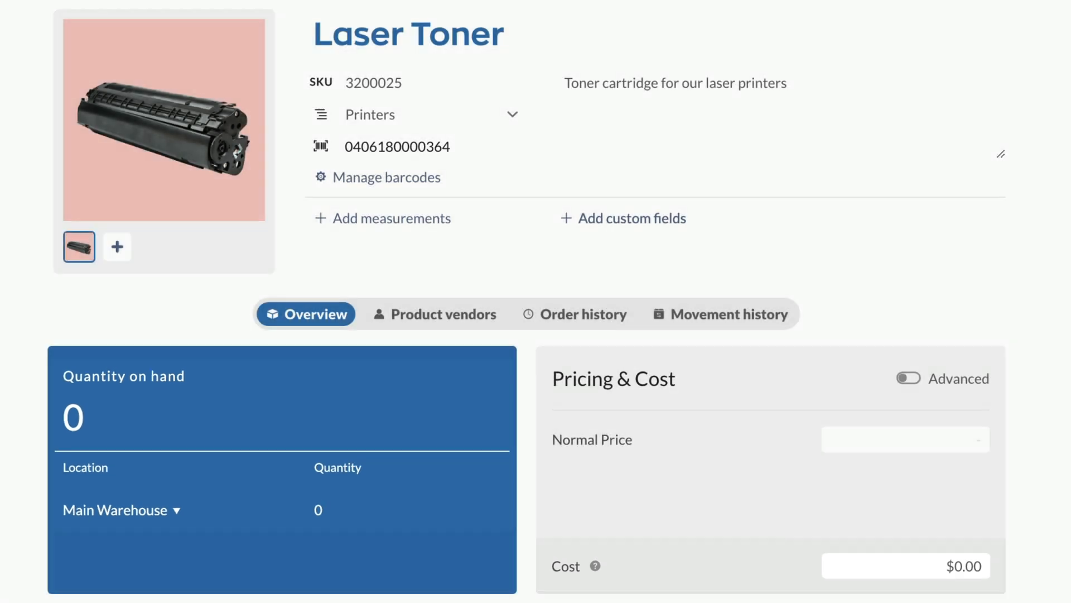
pyautogui.click(256, 530)
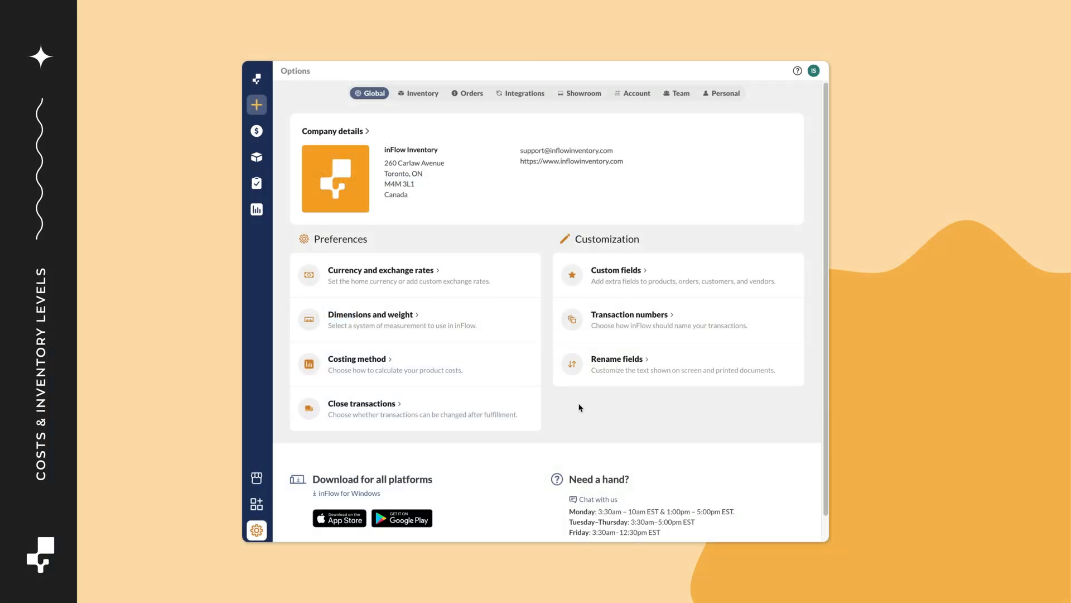
pyautogui.click(359, 359)
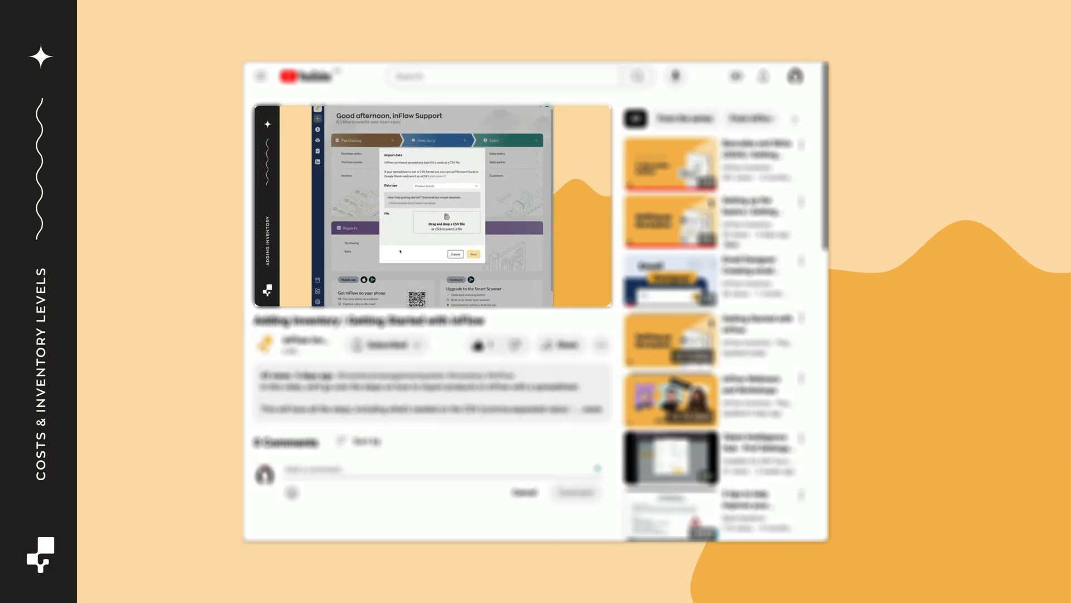
# - Play the YouTube Adding Inventory video demonstrating inFlow's Import data dialog
pyautogui.click(449, 186)
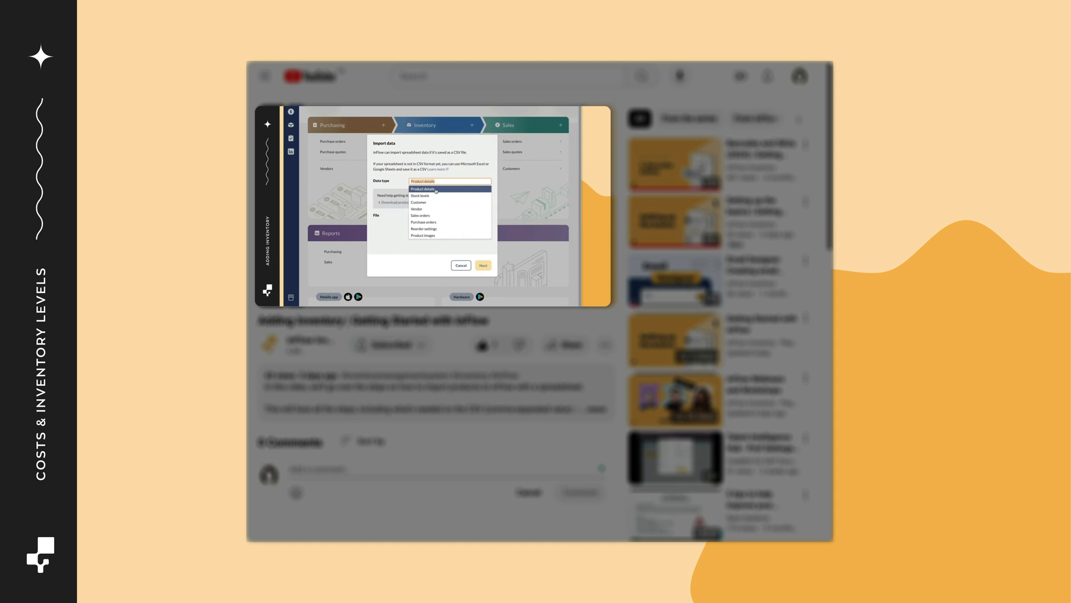
pyautogui.click(447, 181)
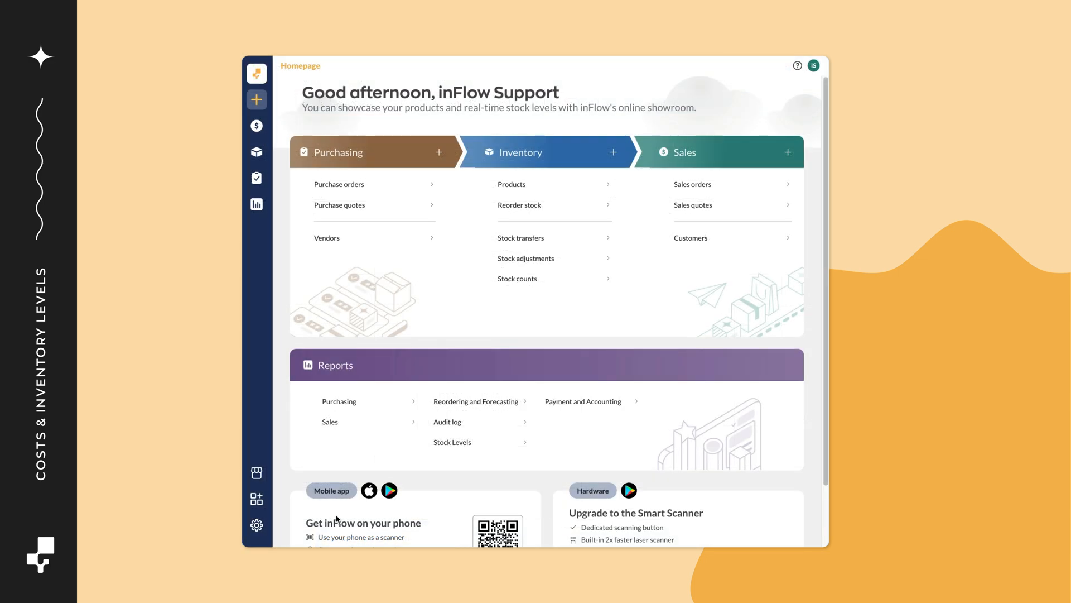
# - Load ProductImportTemplate - Costs.csv as a Product details import and reach the mapping screen for 63 products
pyautogui.click(256, 525)
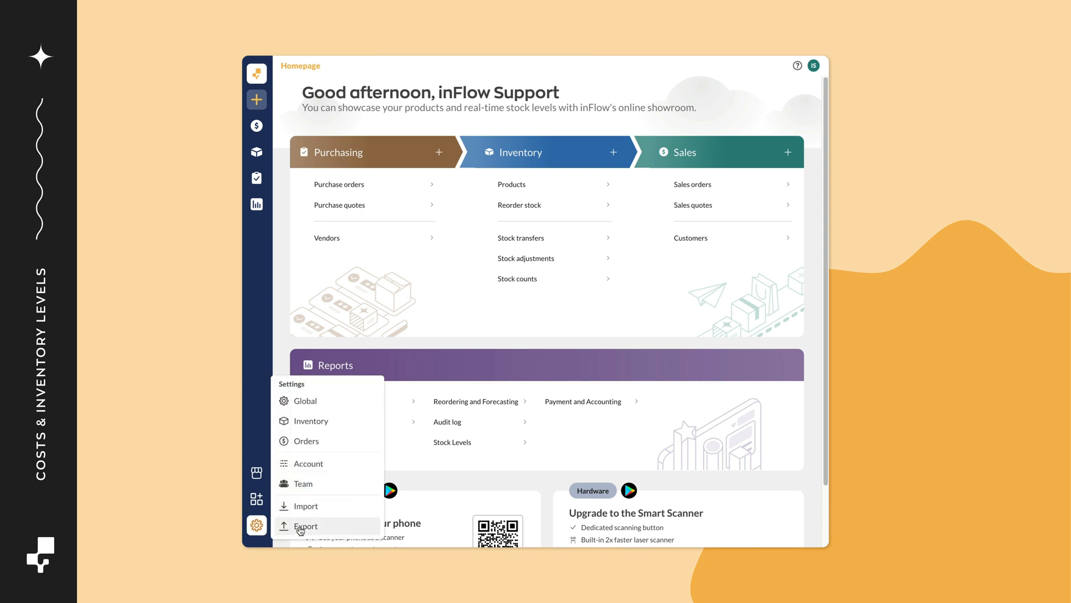
pyautogui.click(303, 506)
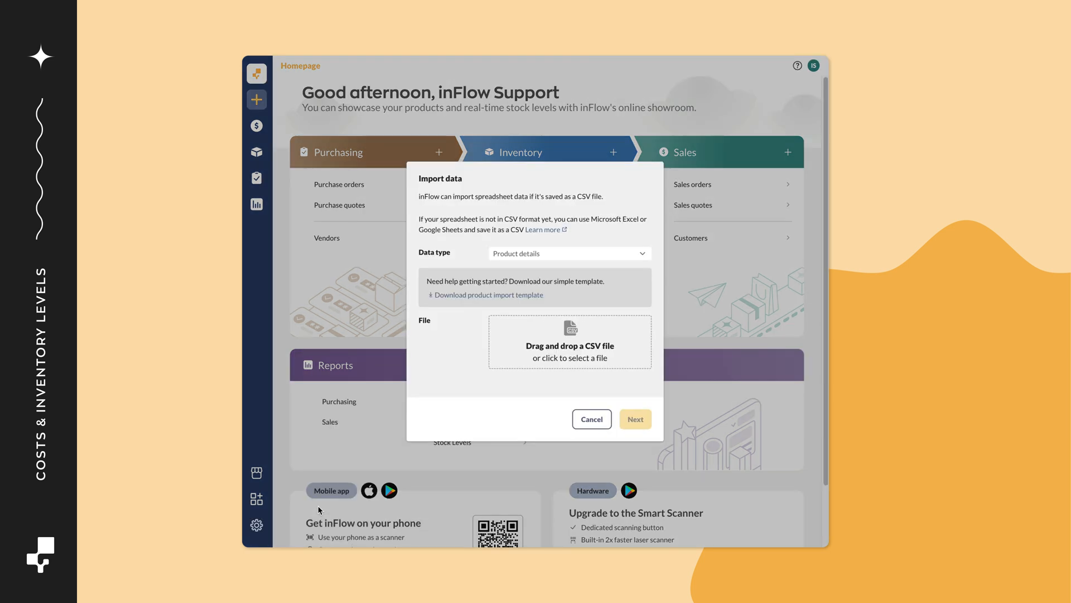
pyautogui.click(570, 253)
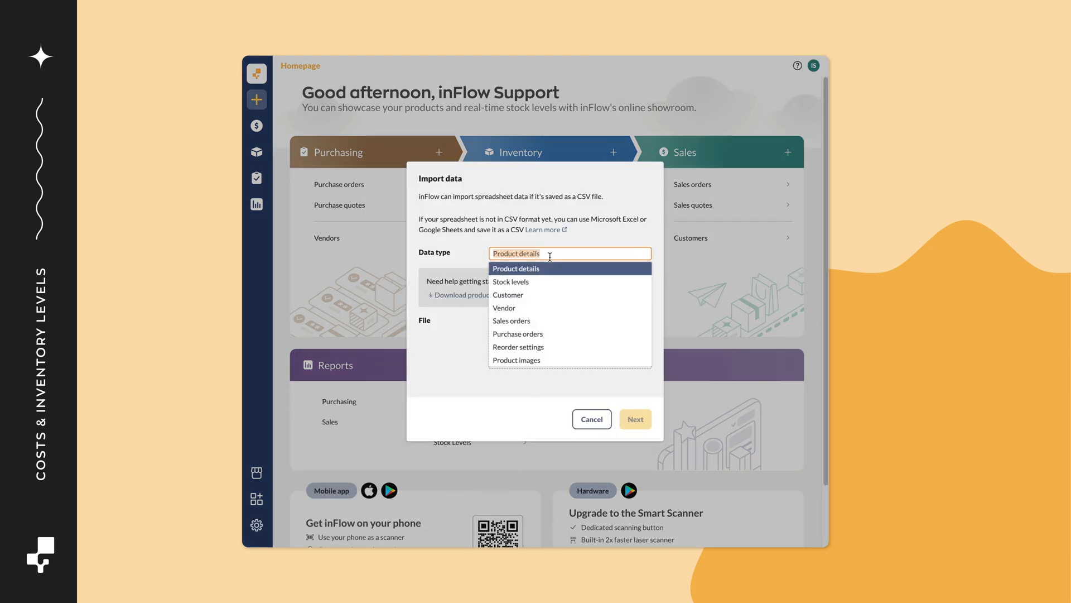
pyautogui.click(516, 268)
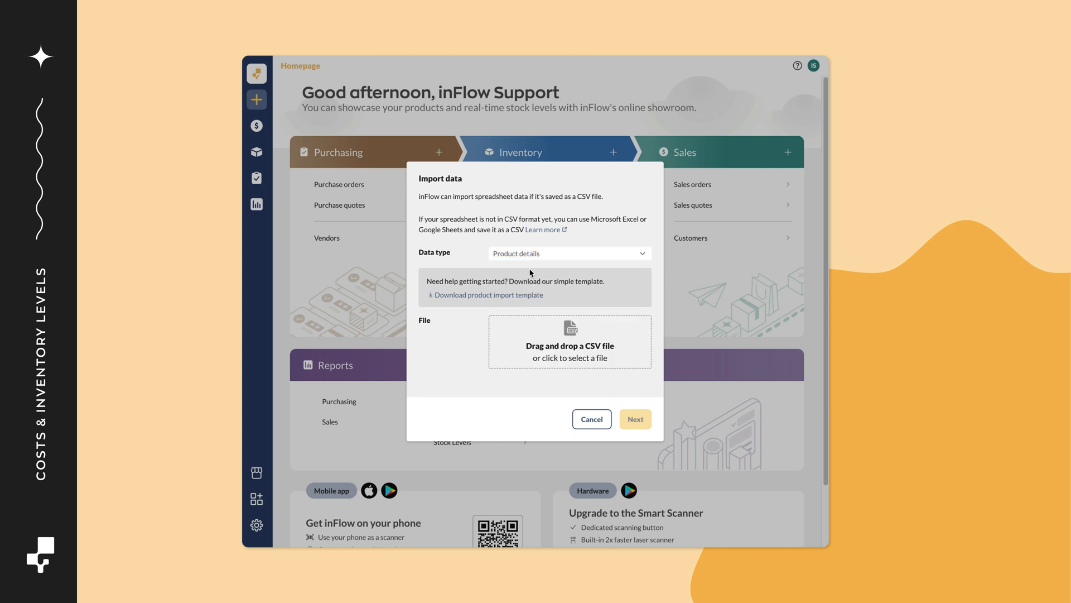
pyautogui.click(569, 342)
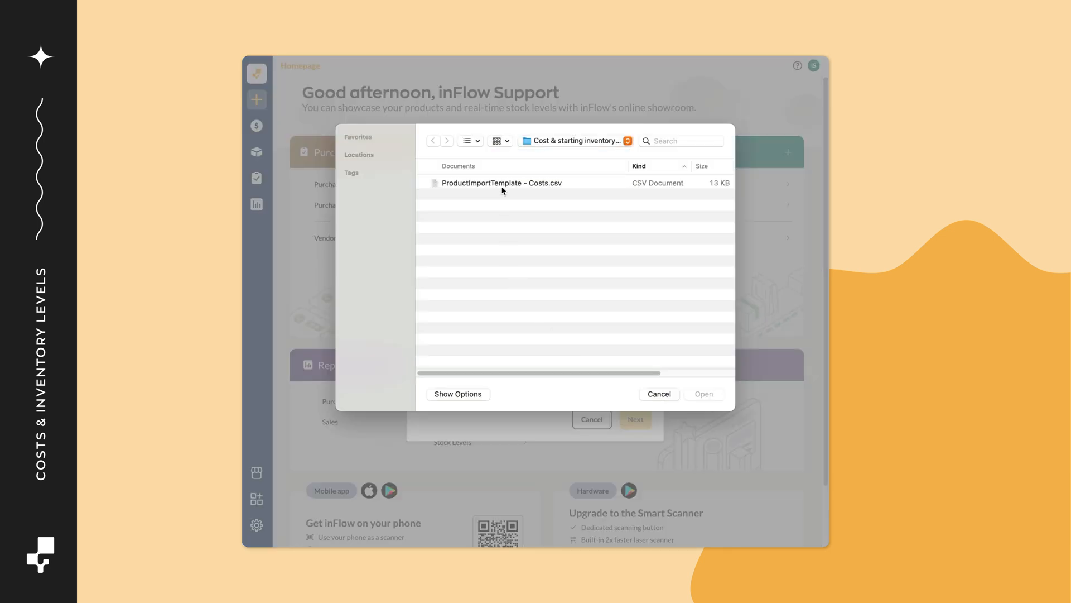
pyautogui.click(704, 393)
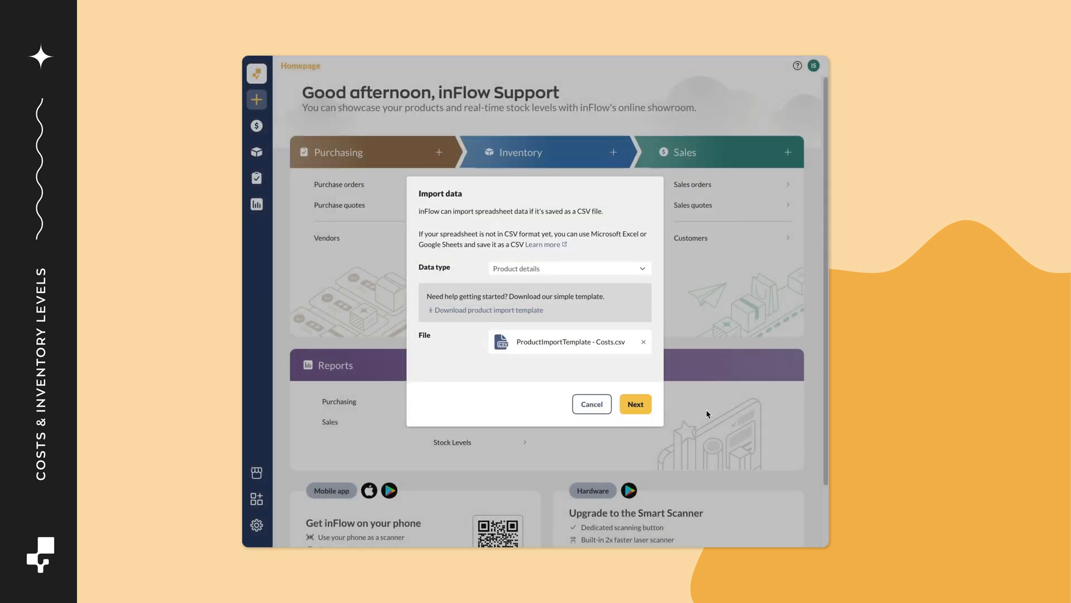
pyautogui.click(634, 404)
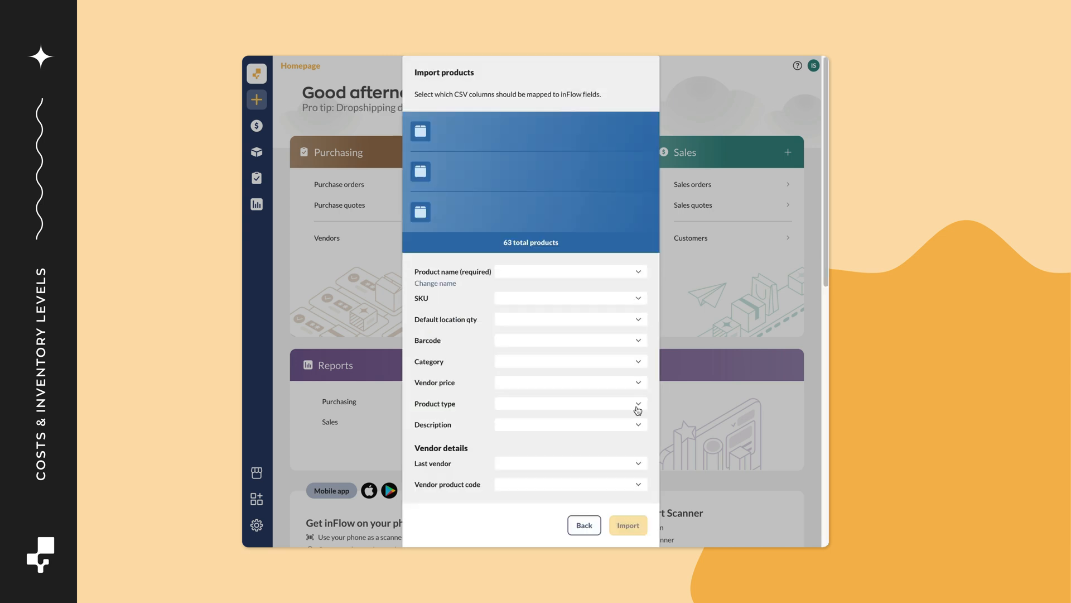
# - Map Product name to the Product Name column and Cost to the Cost column, then run the import
pyautogui.click(569, 271)
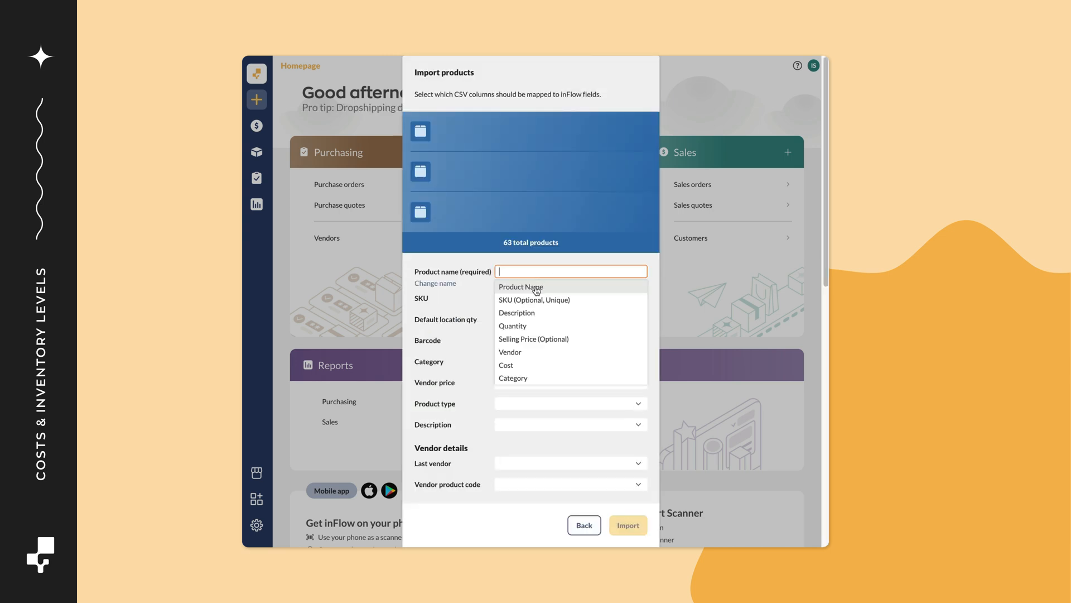
pyautogui.click(521, 287)
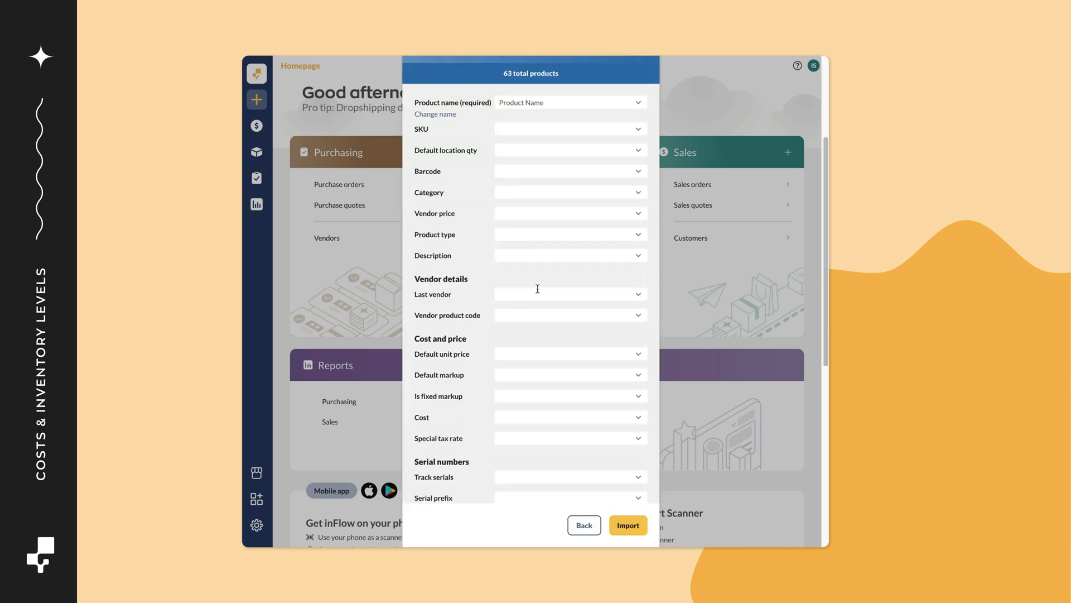
pyautogui.click(569, 252)
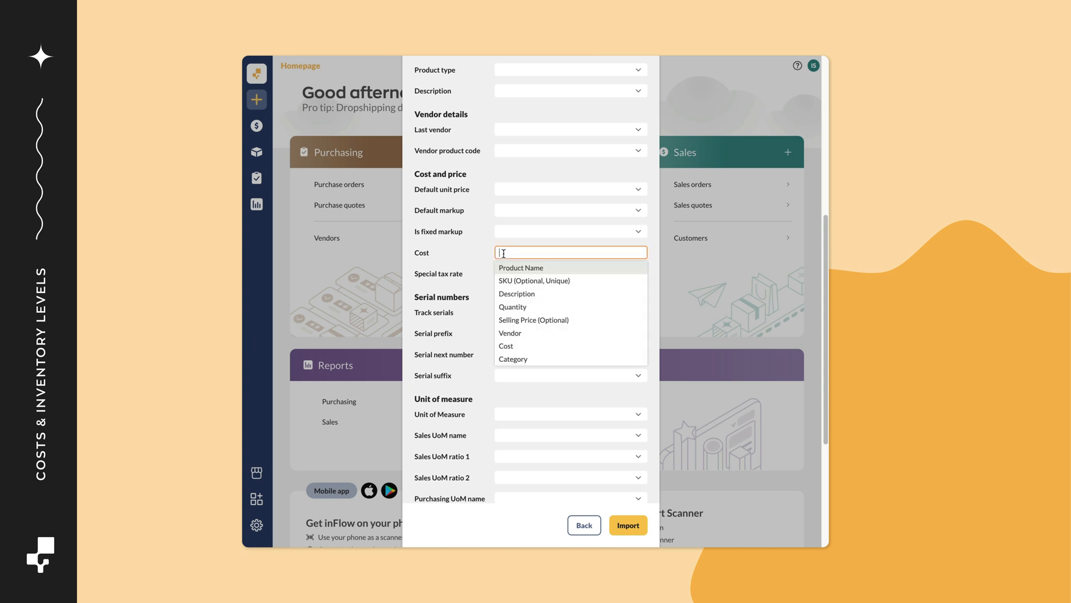
pyautogui.click(505, 346)
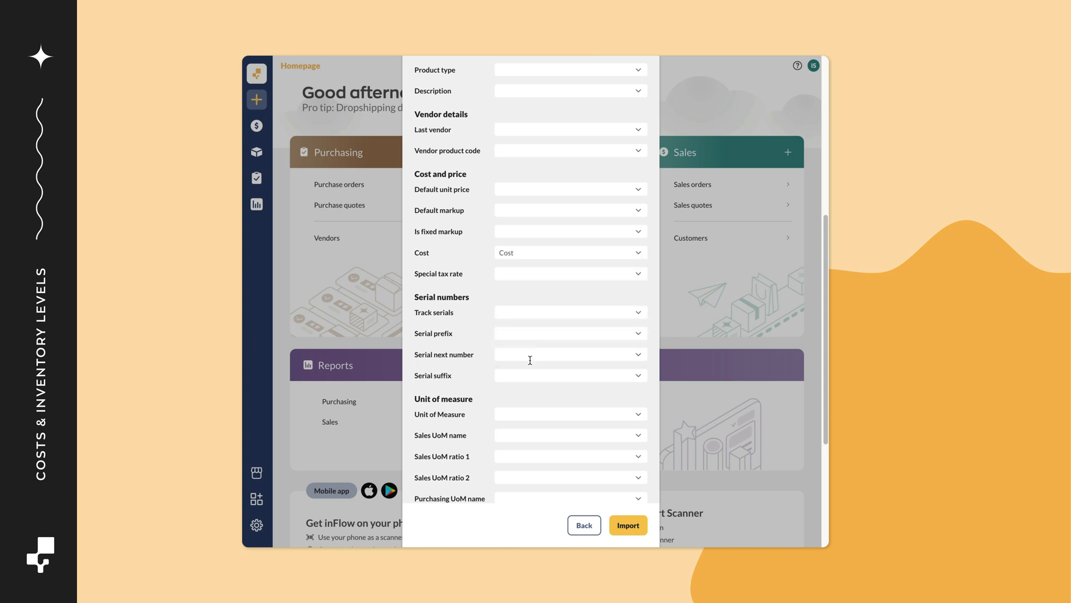
pyautogui.click(627, 525)
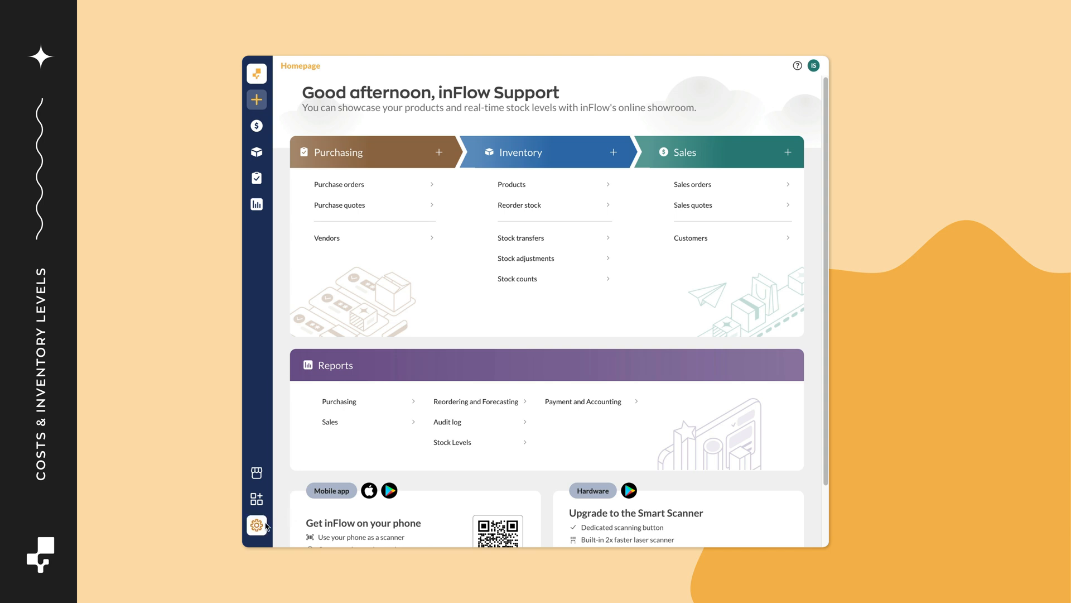
# - Start a Stock levels import with ProductImportTemplate - Starting Inv.csv and advance to the mapping step
pyautogui.click(256, 525)
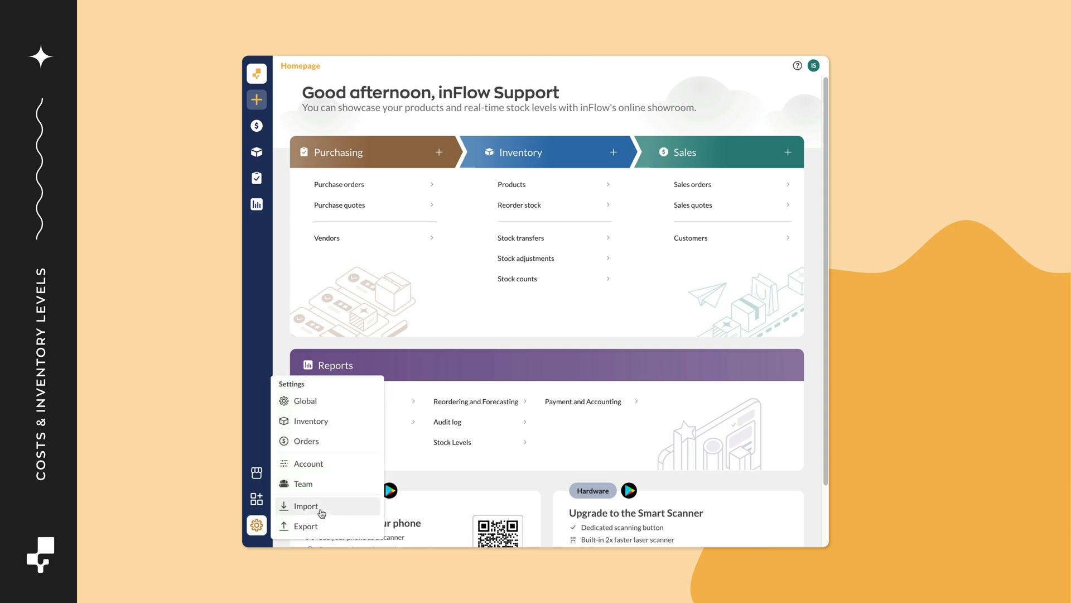
pyautogui.click(305, 506)
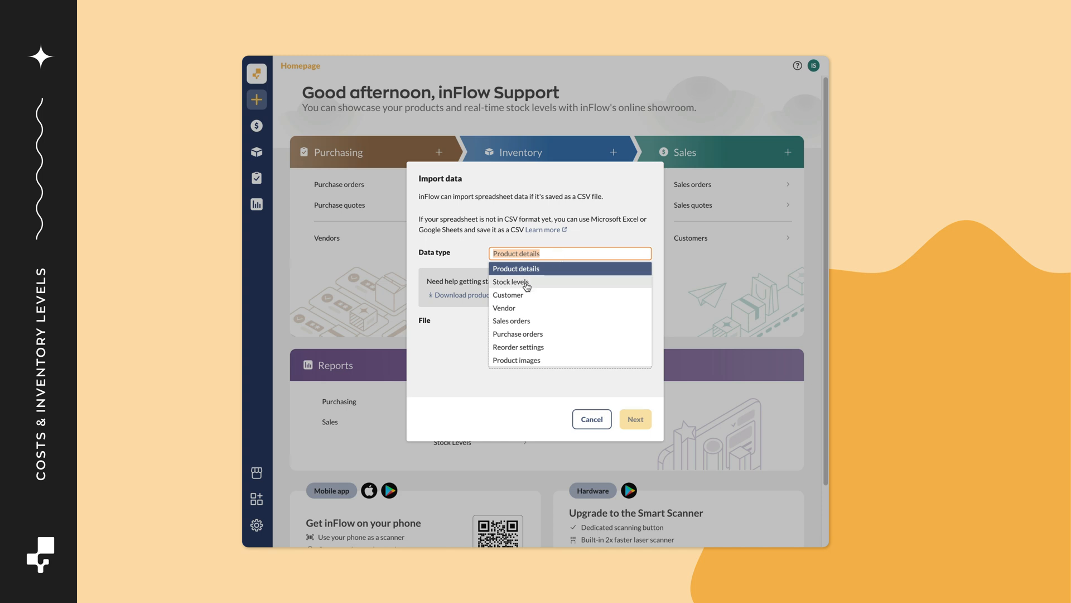
pyautogui.click(509, 281)
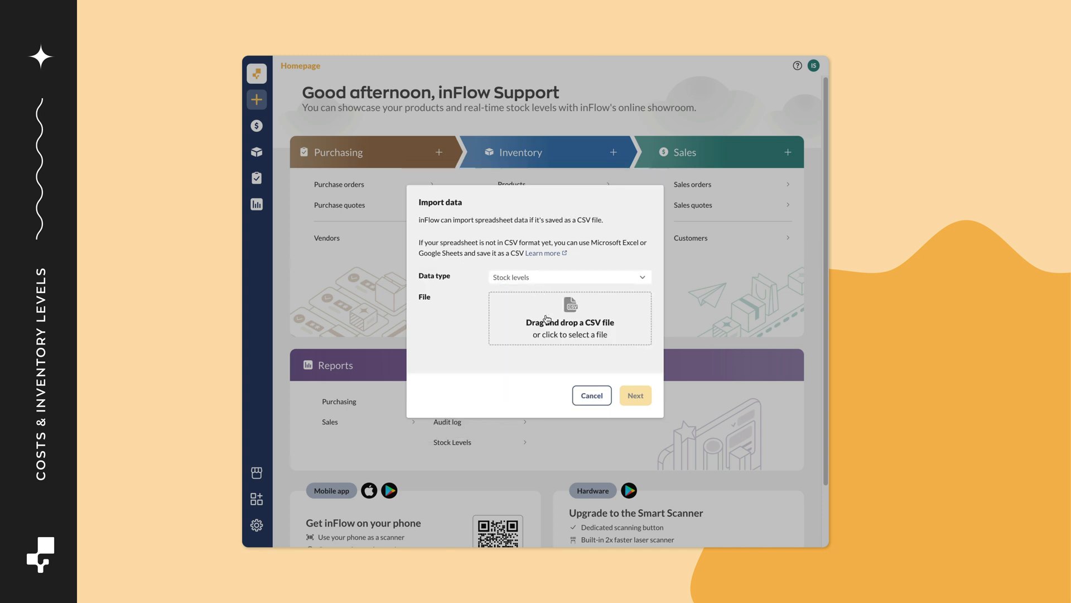
pyautogui.click(569, 319)
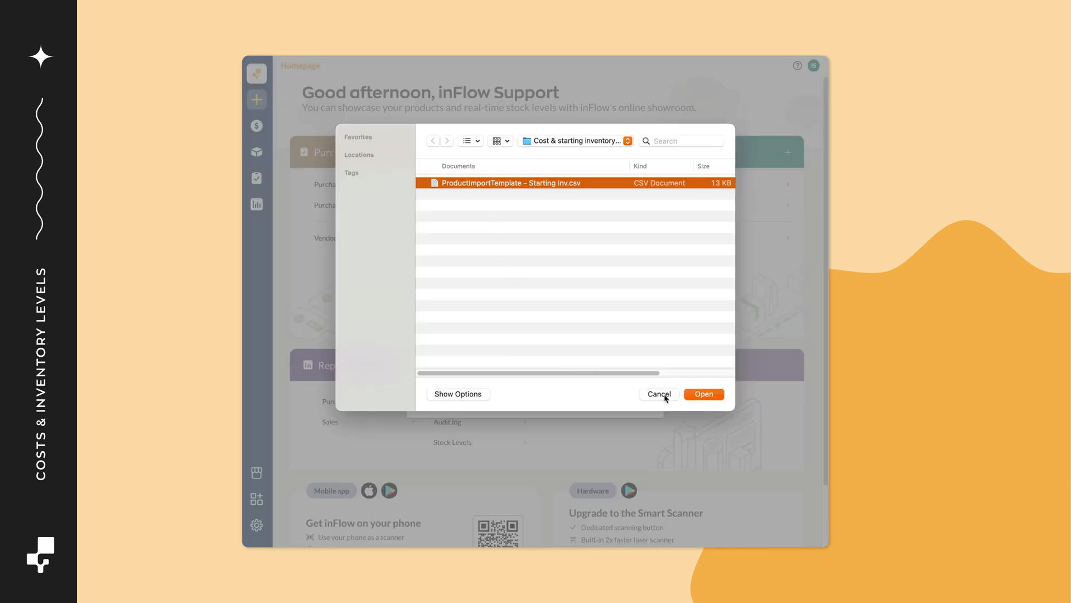
pyautogui.click(703, 393)
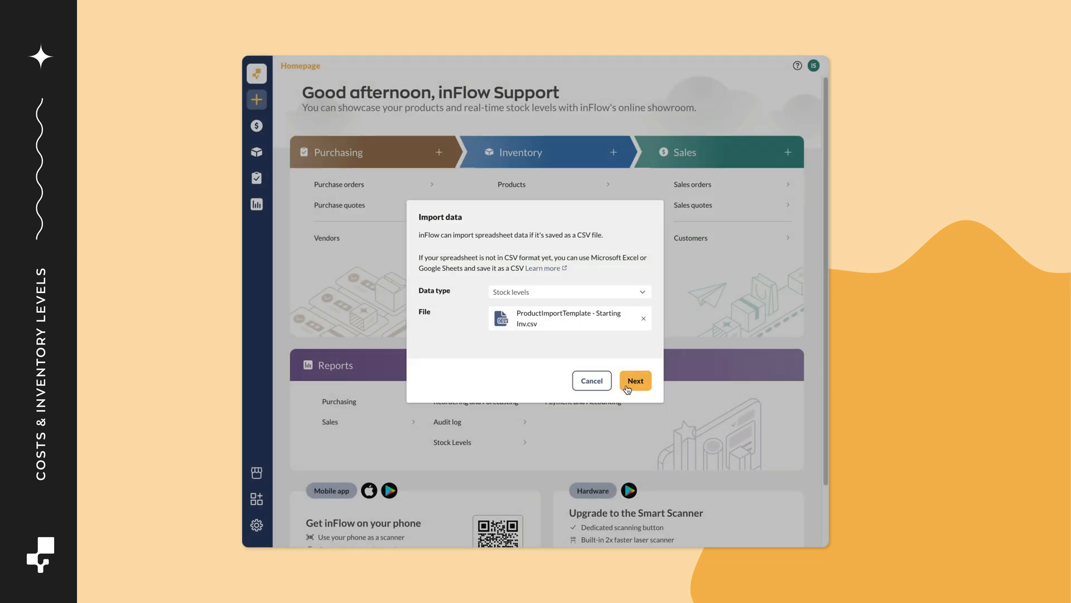
pyautogui.click(634, 381)
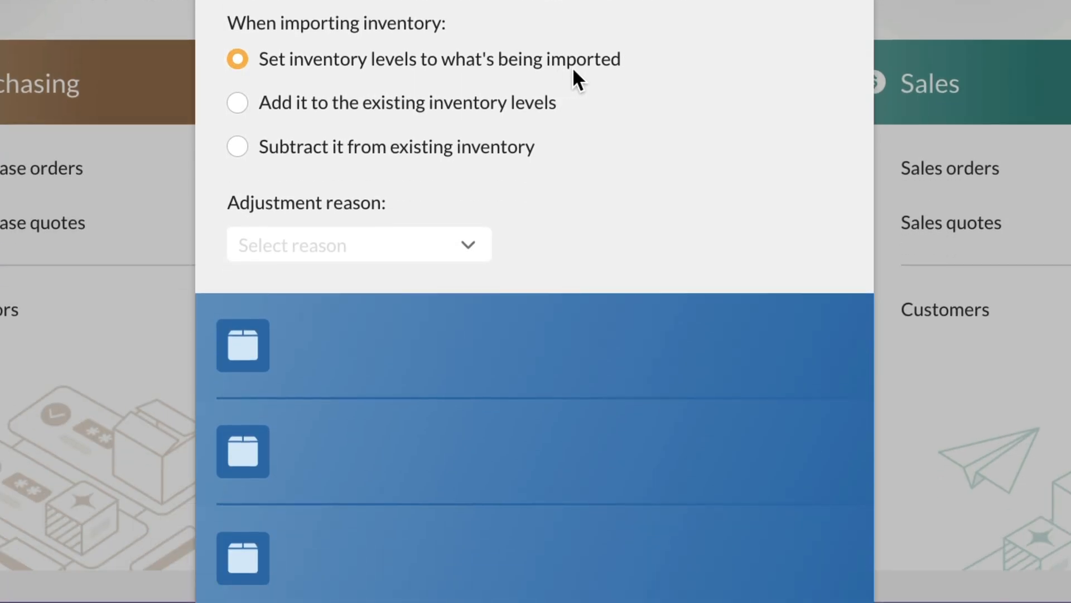
# - Keep inventory levels set to imported values with Correction as adjustment reason, showing the 63-product field mapping
pyautogui.click(358, 244)
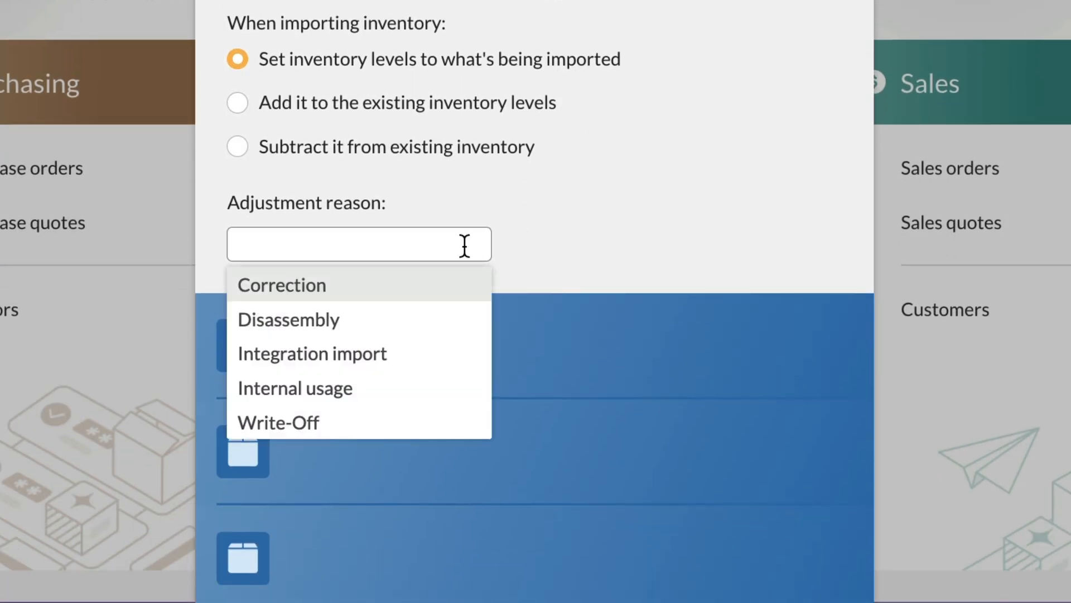
pyautogui.click(281, 285)
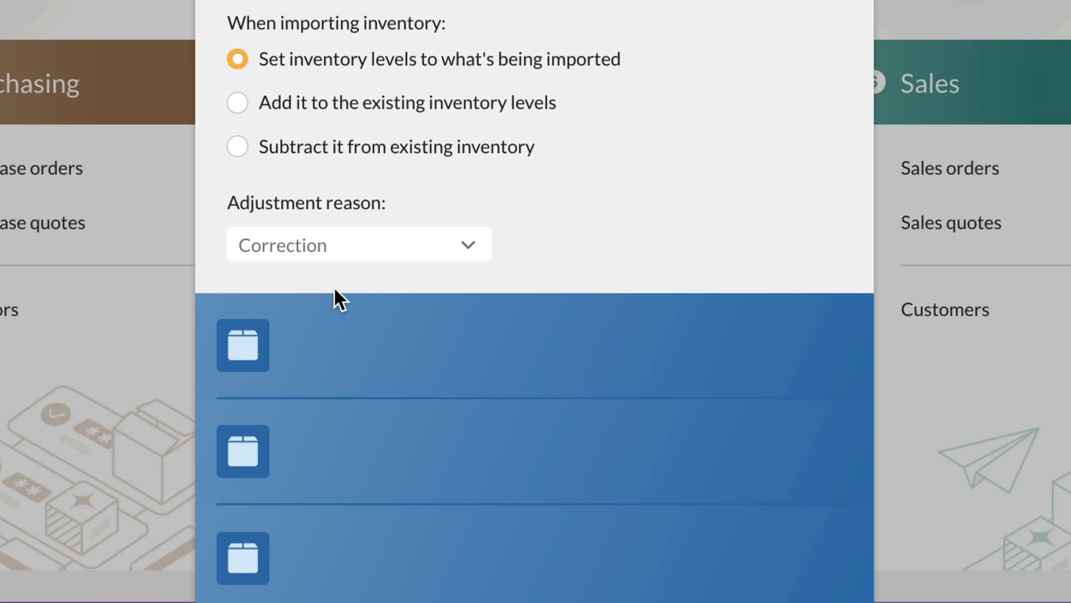
pyautogui.scroll(-3)
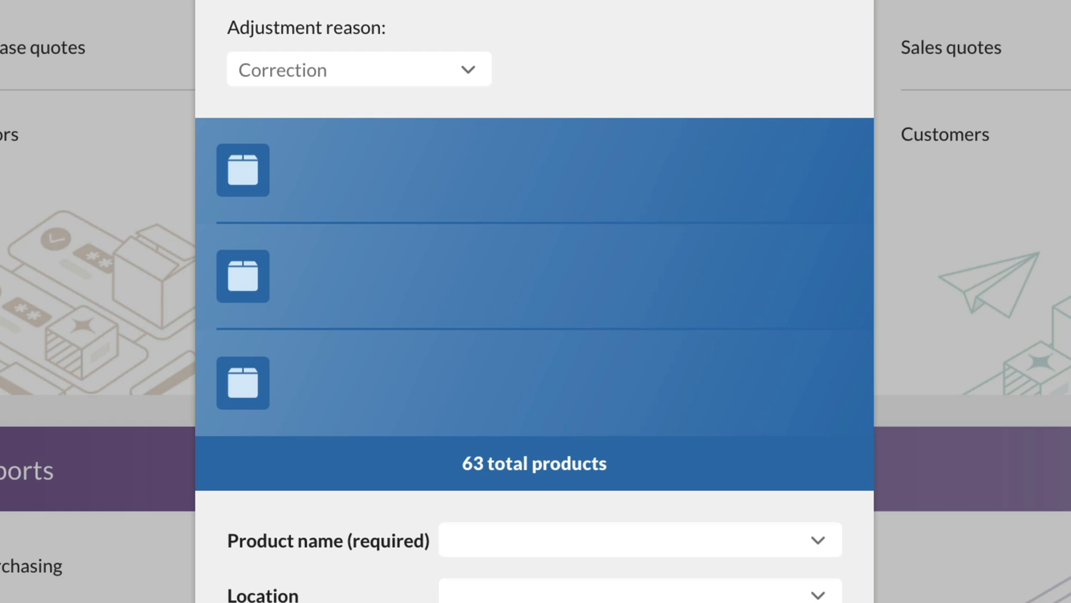
pyautogui.scroll(-3)
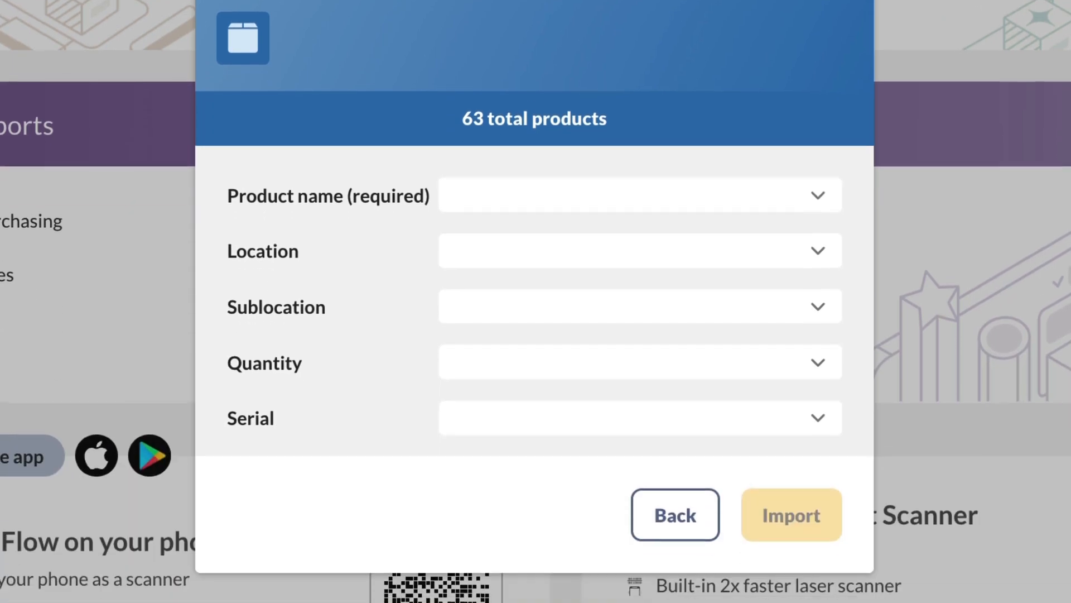
# - Confirm the Product Name and Quantity mappings and submit the stock levels import for 63 products
pyautogui.click(639, 195)
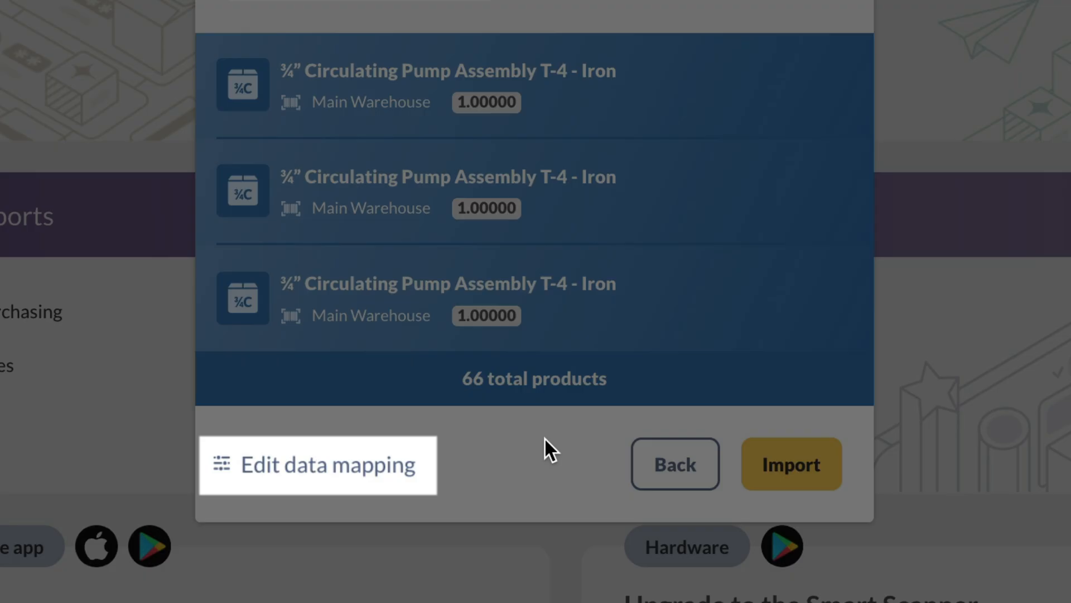
pyautogui.click(317, 465)
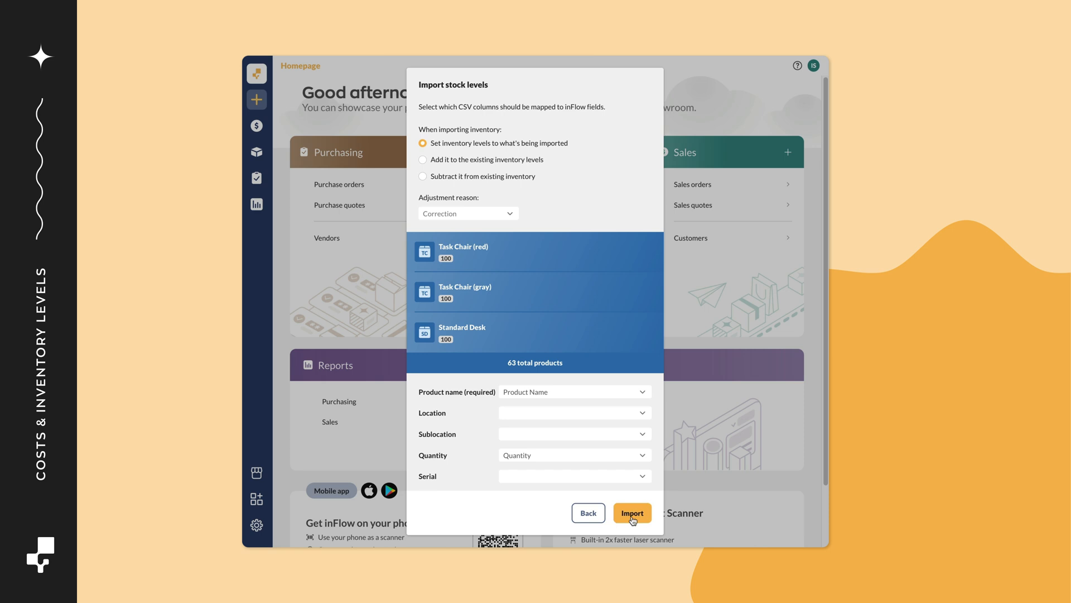
pyautogui.click(631, 513)
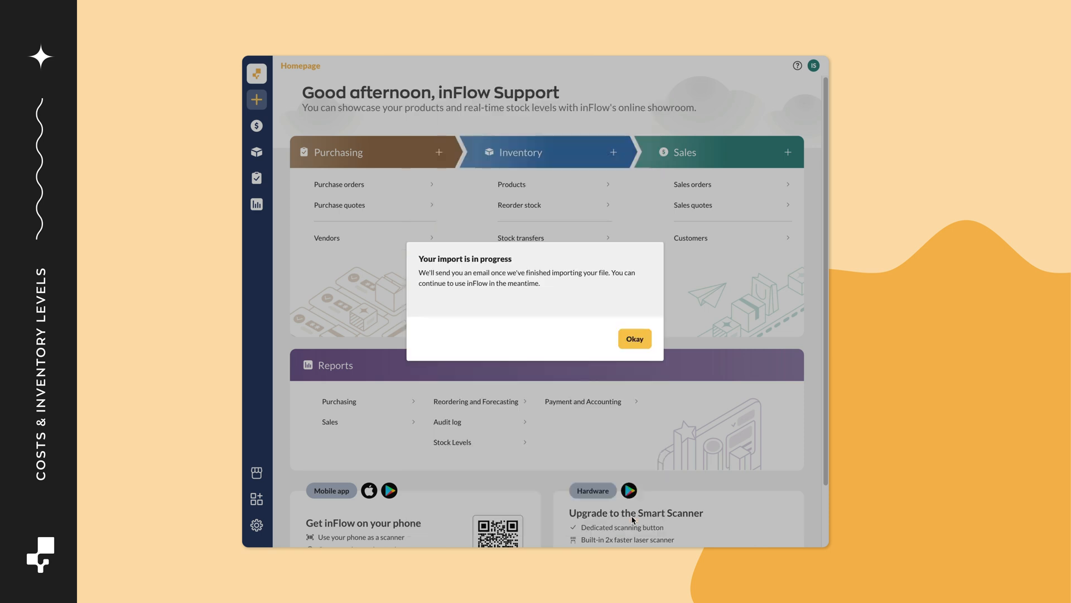
pyautogui.moveTo(658, 429)
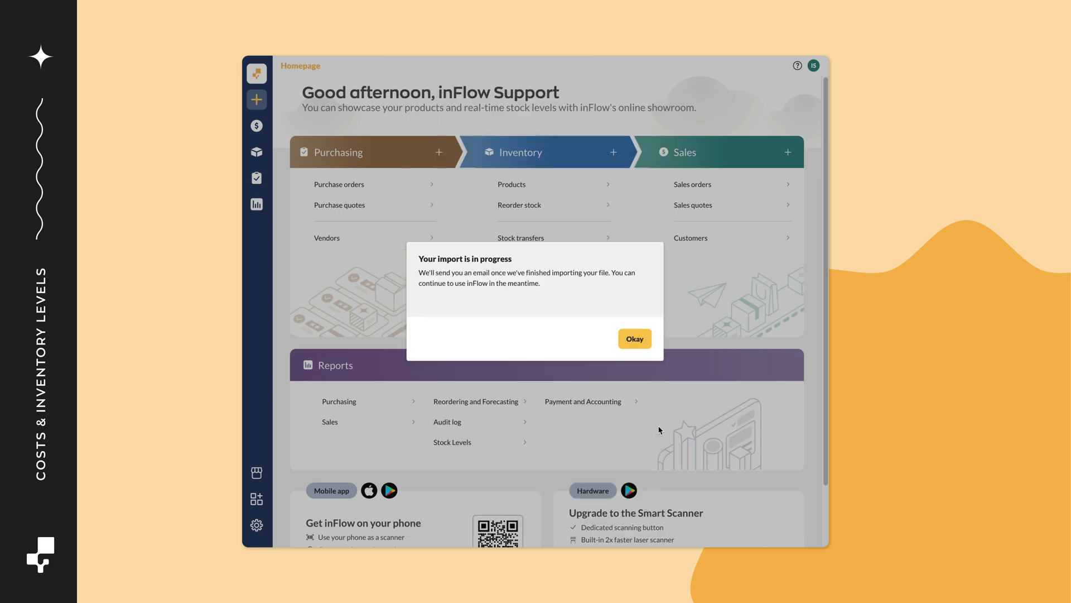
# - Dismiss the 'Your import is in progress' notice to return to the homepage
pyautogui.click(633, 338)
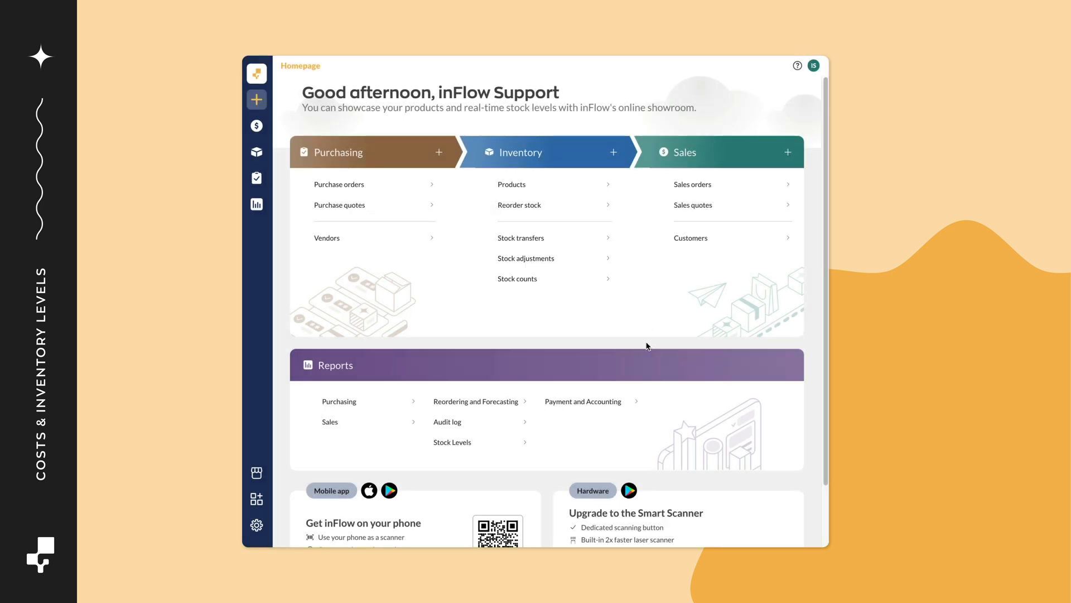